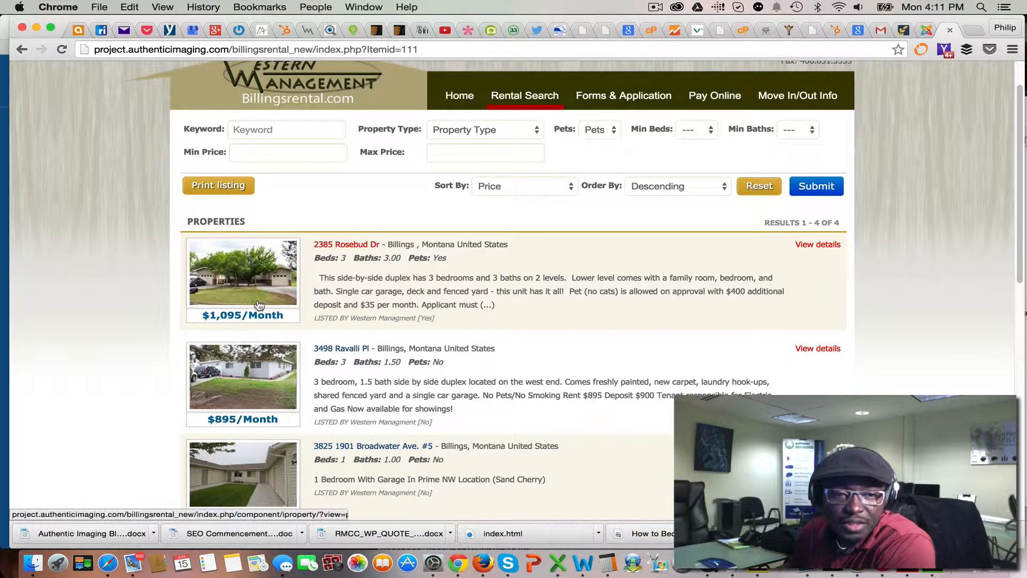
{"action": "mouse_move", "coordinate": [579, 210]}
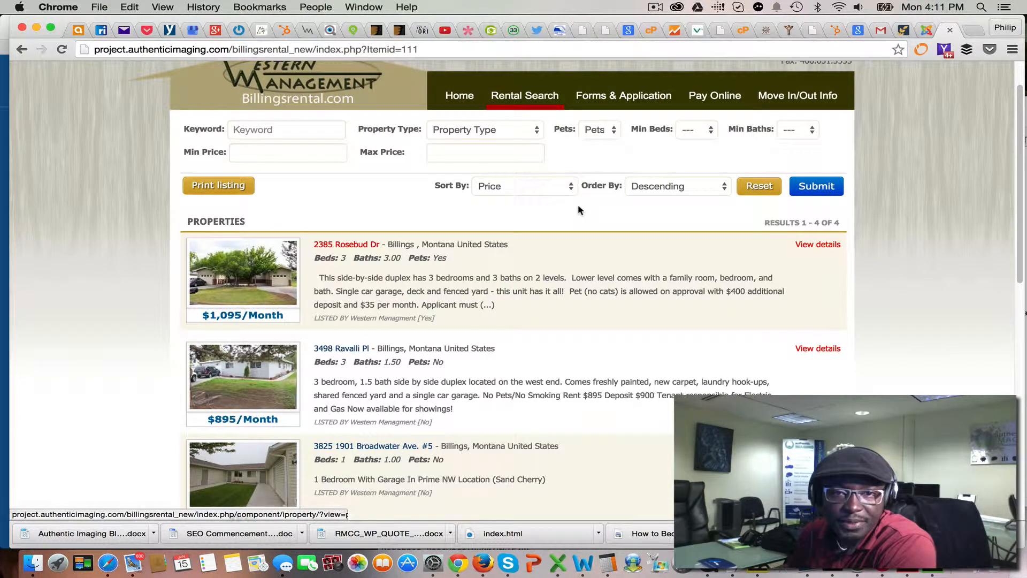
{"action": "mouse_move", "coordinate": [570, 100]}
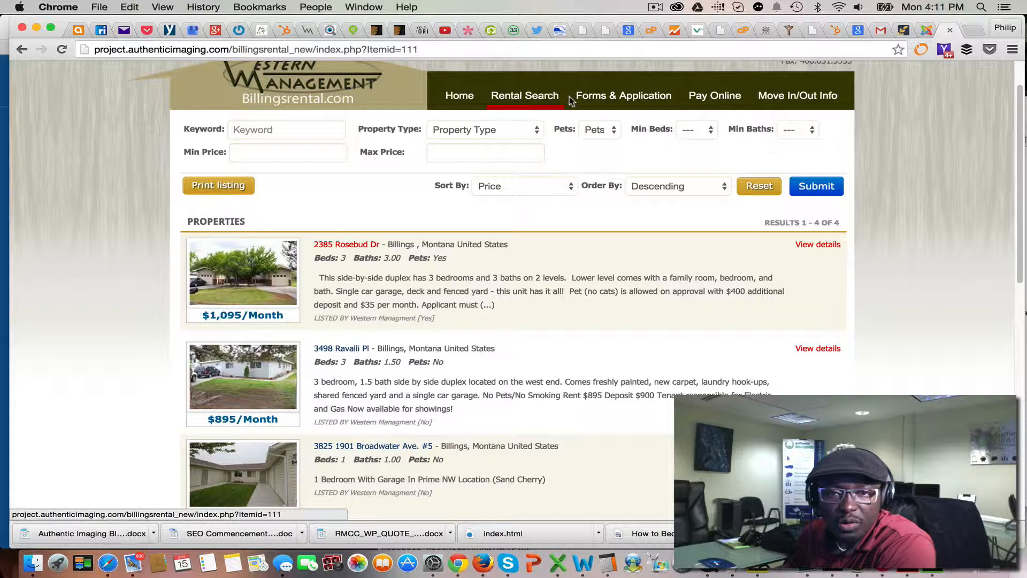
{"action": "mouse_move", "coordinate": [609, 102]}
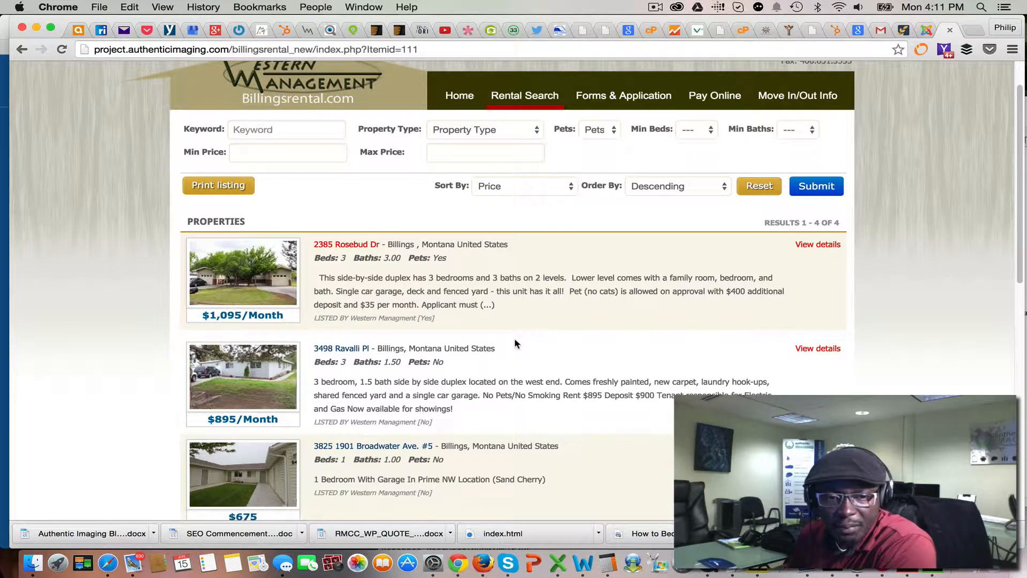
{"action": "mouse_move", "coordinate": [498, 314]}
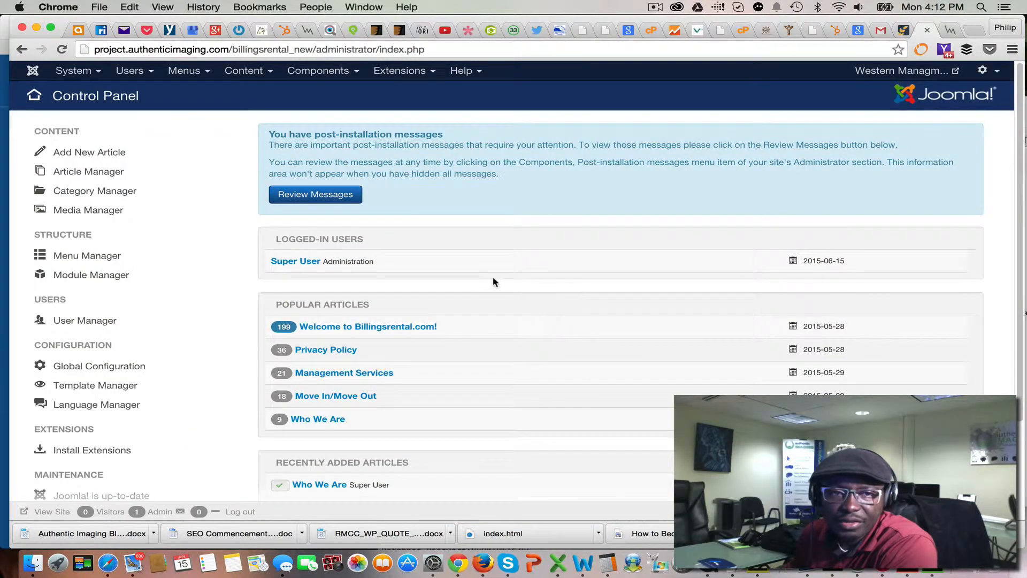
{"action": "mouse_move", "coordinate": [659, 290]}
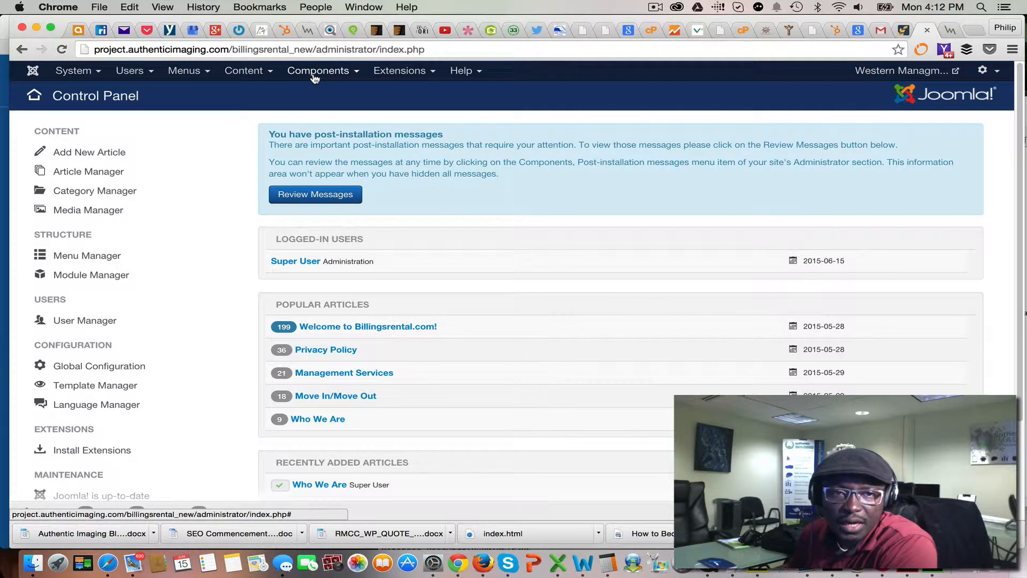
Show the installed components list including Intellectual Property and Forms & Application.
{"action": "left_click", "coordinate": [319, 70]}
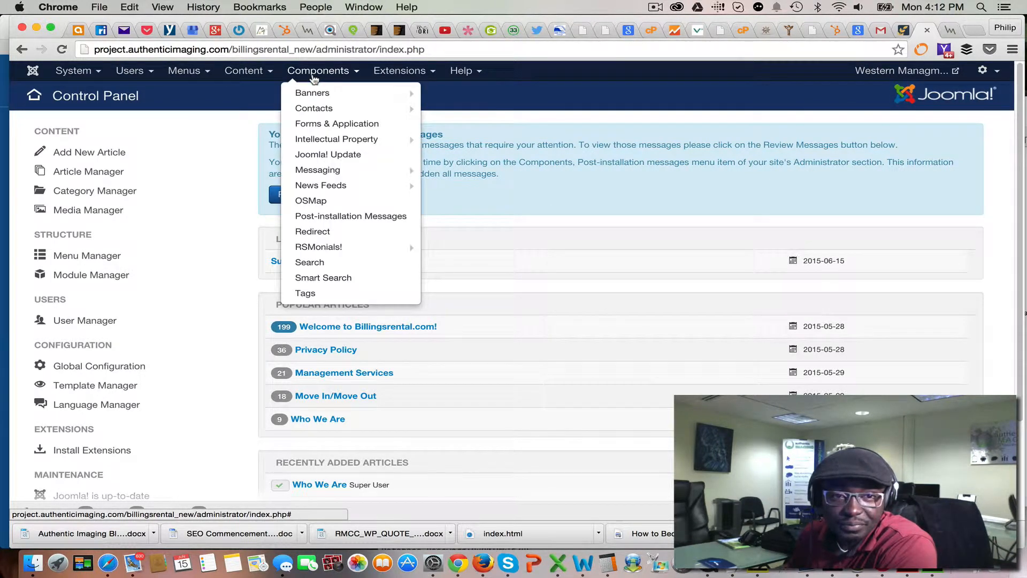
{"action": "mouse_move", "coordinate": [336, 139]}
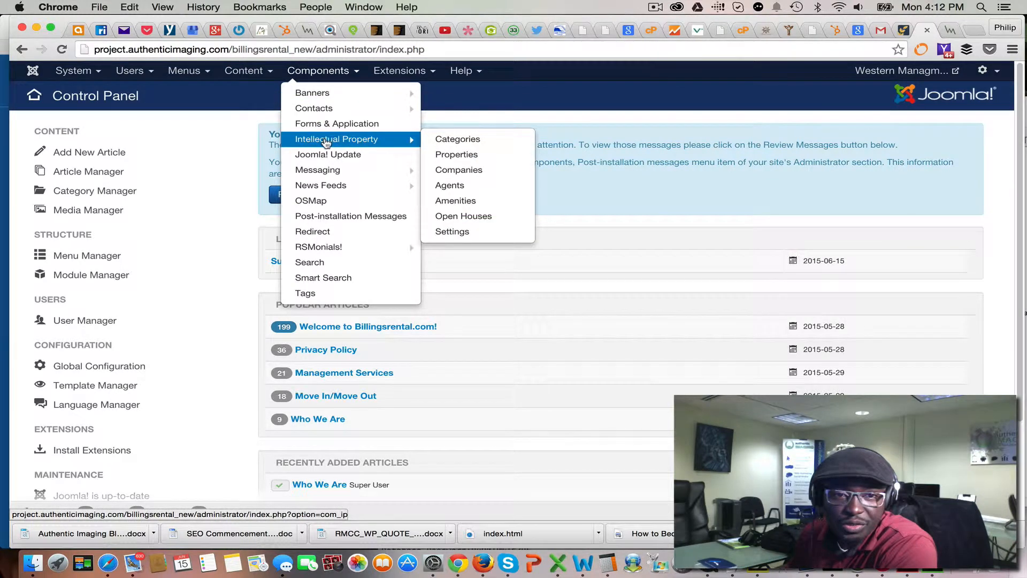
{"action": "mouse_move", "coordinate": [457, 154]}
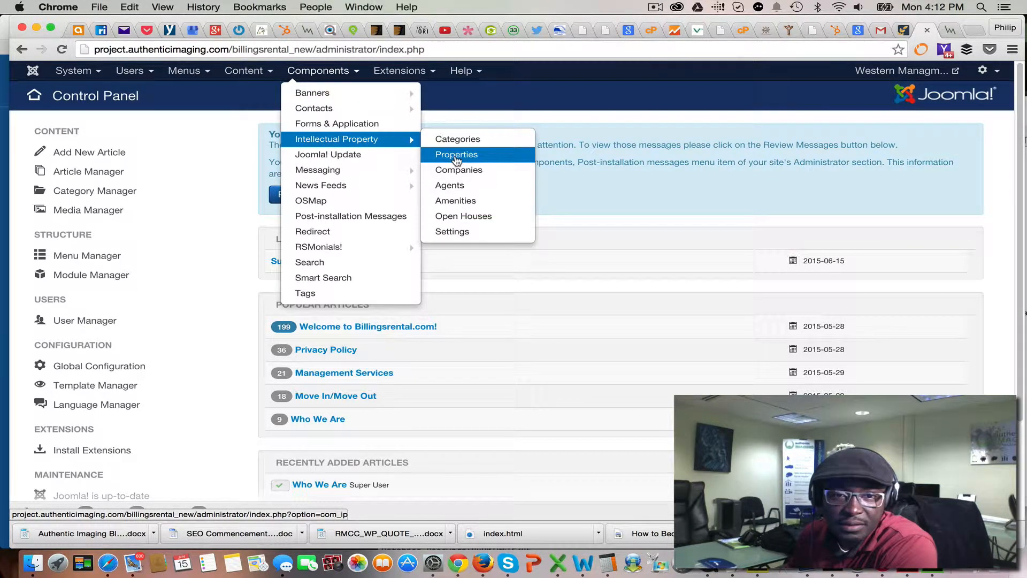
Show the Intellectual Property properties list with prices, hits and publishing status.
{"action": "left_click", "coordinate": [456, 154]}
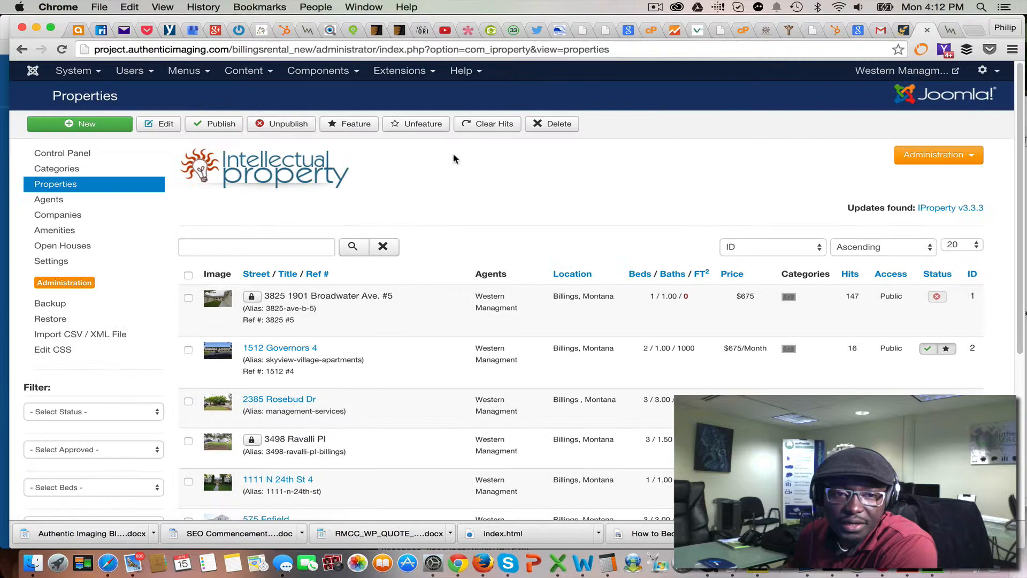
{"action": "scroll", "scroll_direction": "down", "scroll_amount": 3}
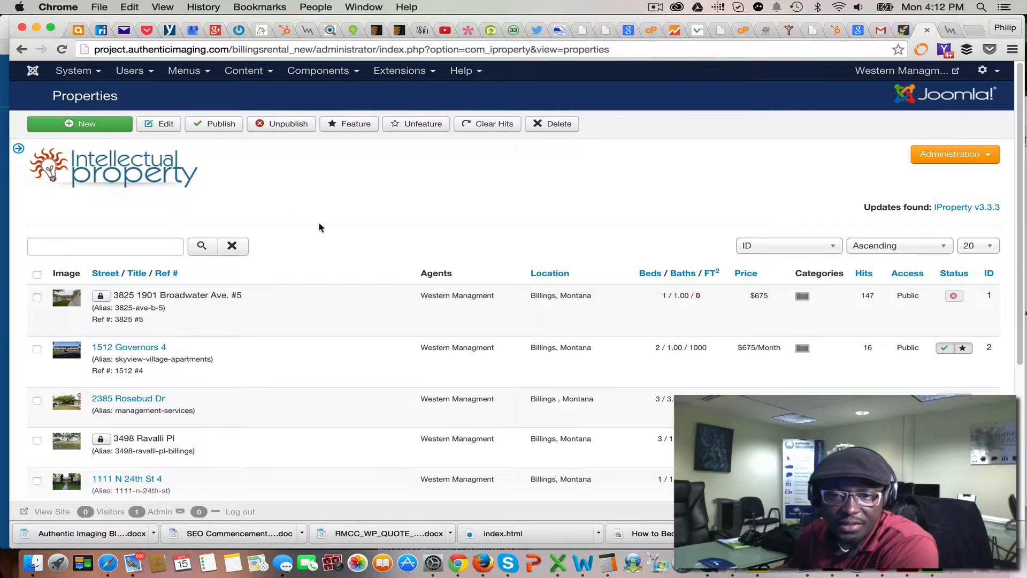
{"action": "scroll", "scroll_direction": "down", "scroll_amount": 3}
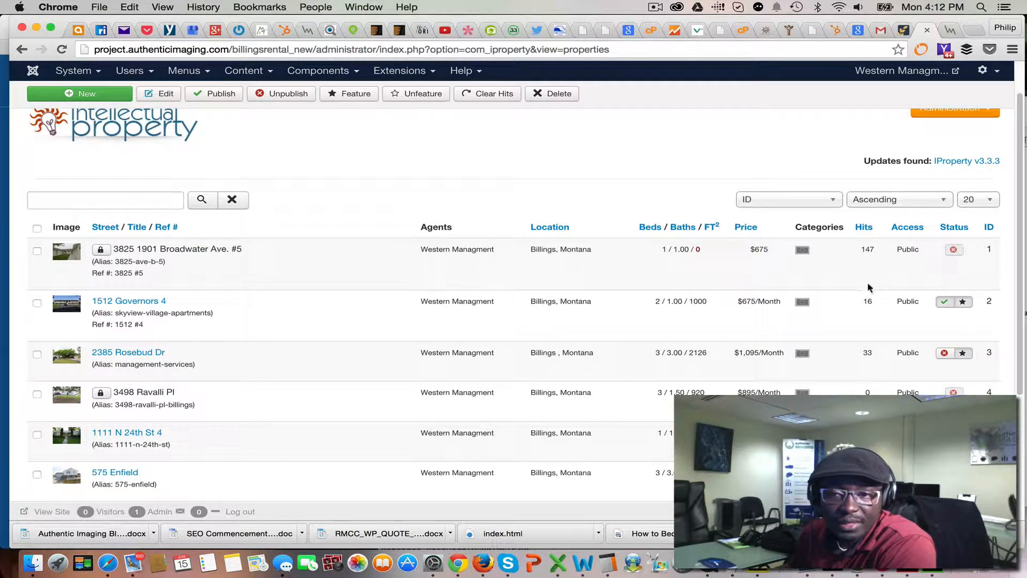
{"action": "scroll", "scroll_direction": "down", "scroll_amount": 3}
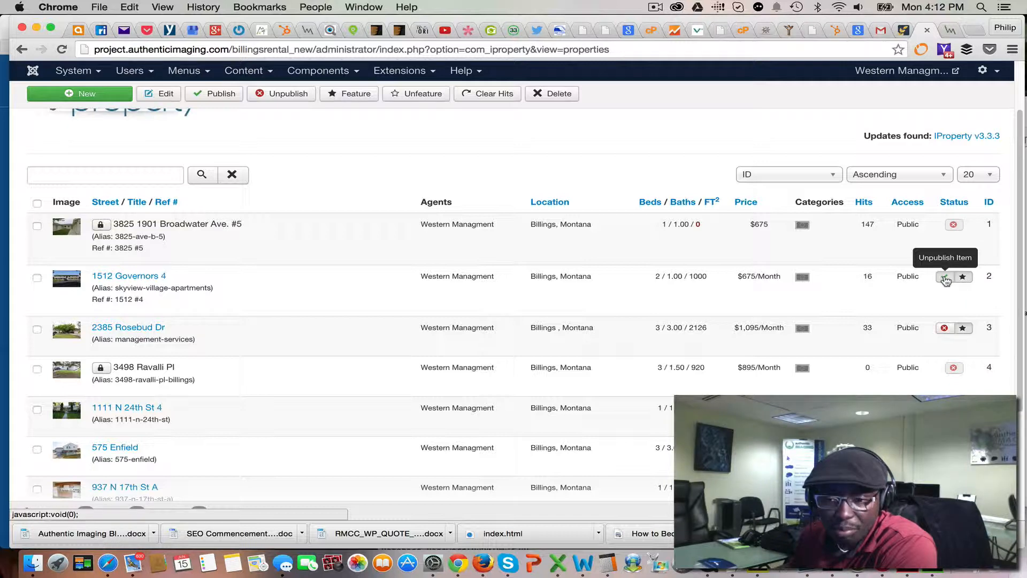
{"action": "left_click", "coordinate": [944, 276]}
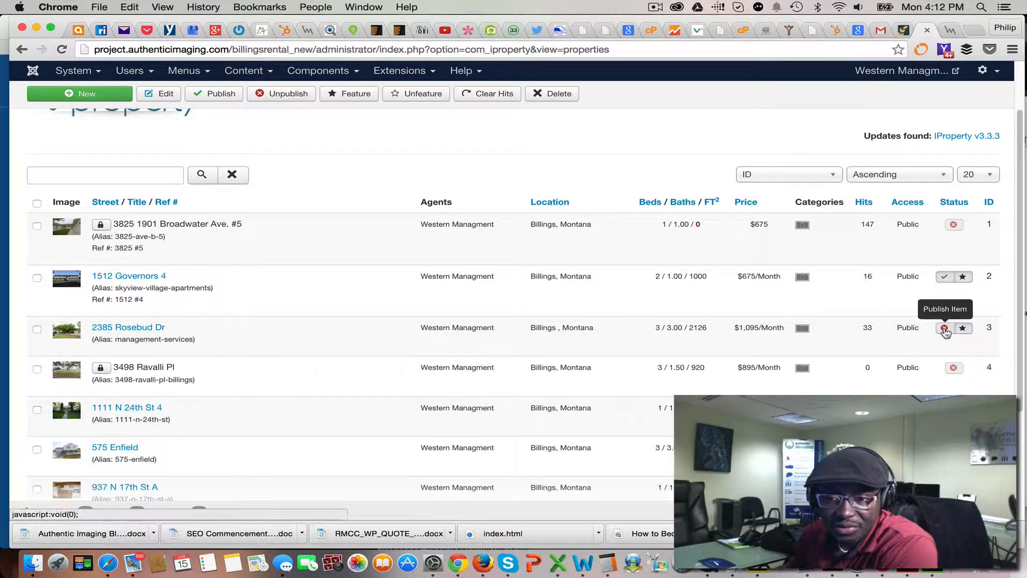
{"action": "mouse_move", "coordinate": [942, 276]}
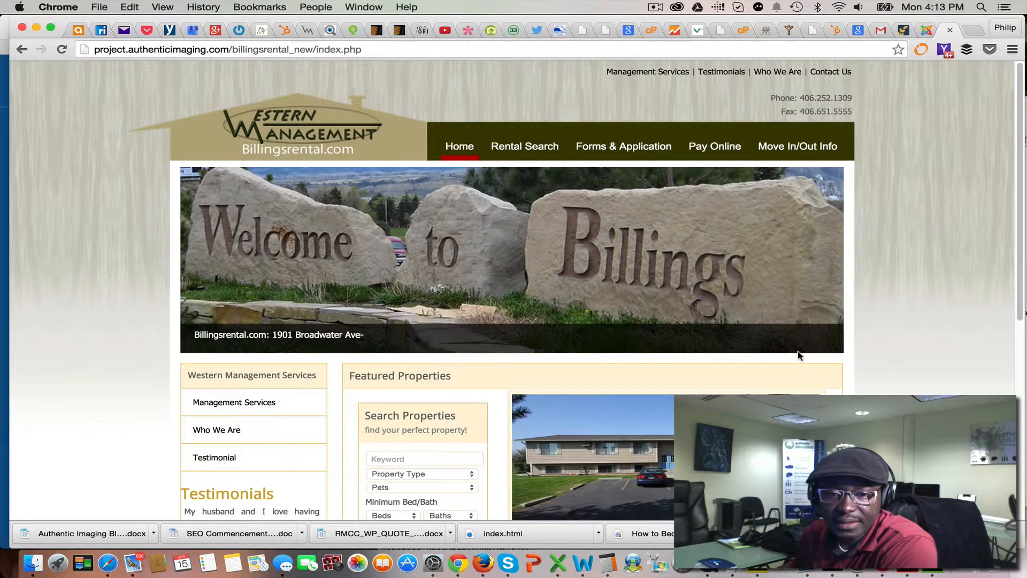
Review the Status column, where 1111 N 24th St 4 shows as published but not featured.
{"action": "scroll", "scroll_direction": "down", "scroll_amount": 3}
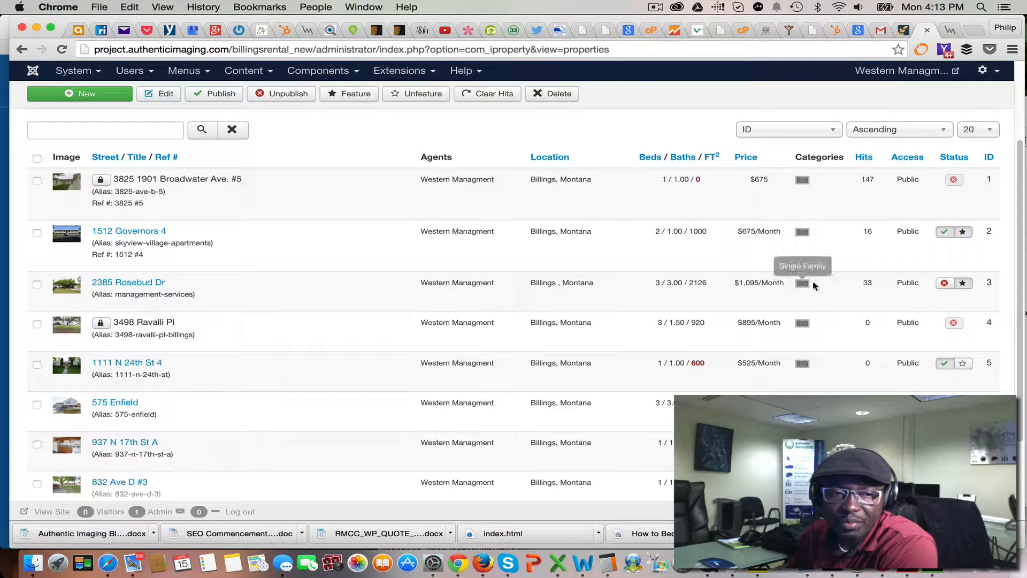
{"action": "mouse_move", "coordinate": [907, 293]}
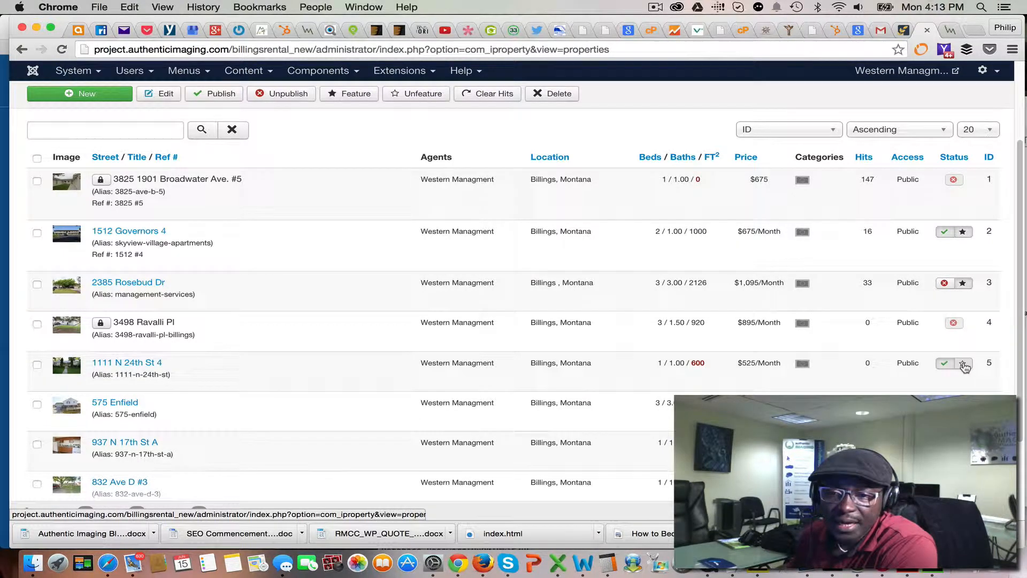
{"action": "mouse_move", "coordinate": [962, 282]}
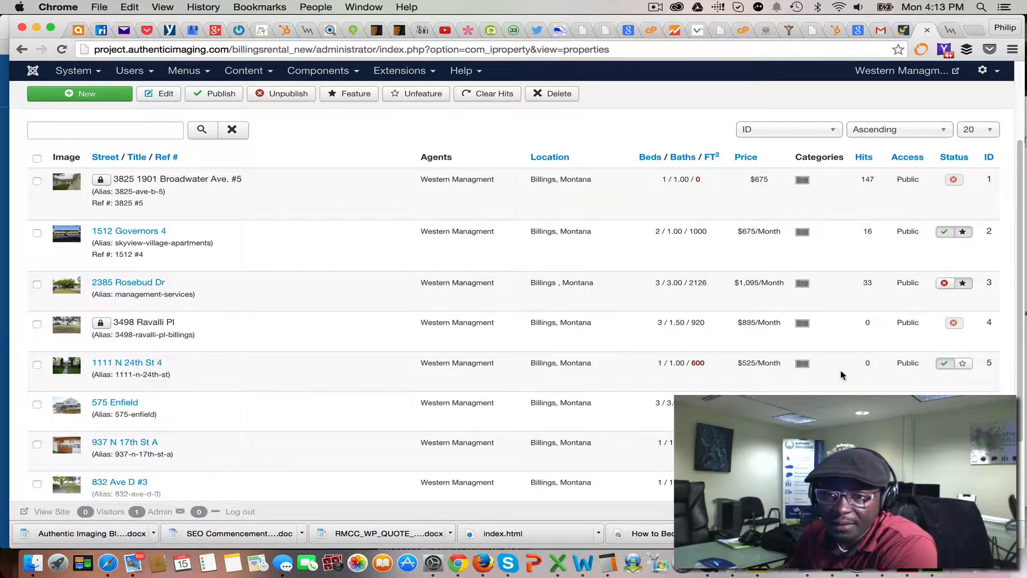
{"action": "scroll", "scroll_direction": "down", "scroll_amount": 3}
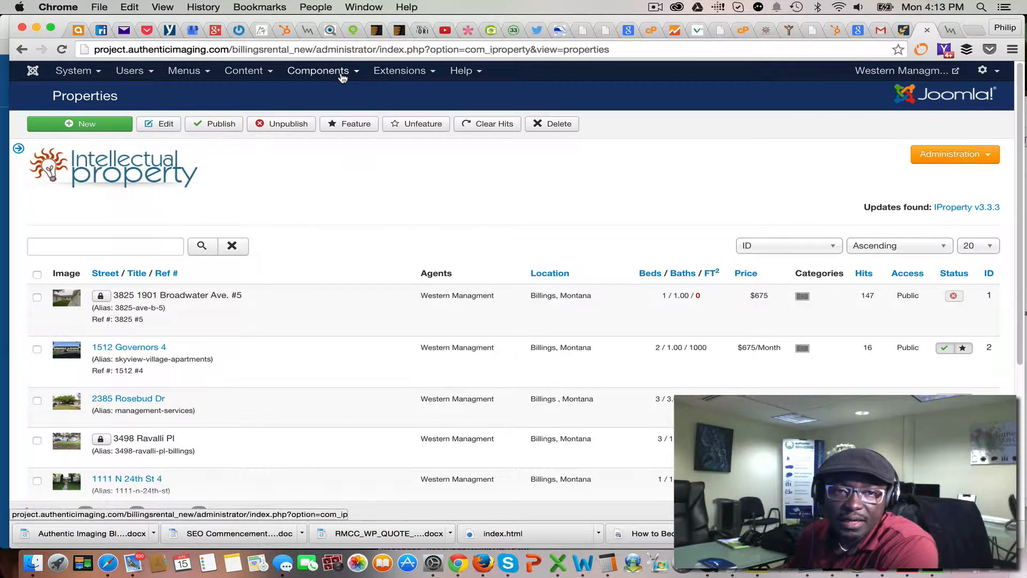
Reach the Forms & Application manager listing 30 Day Notice, Cleaning List and Rental Application.
{"action": "left_click", "coordinate": [319, 70]}
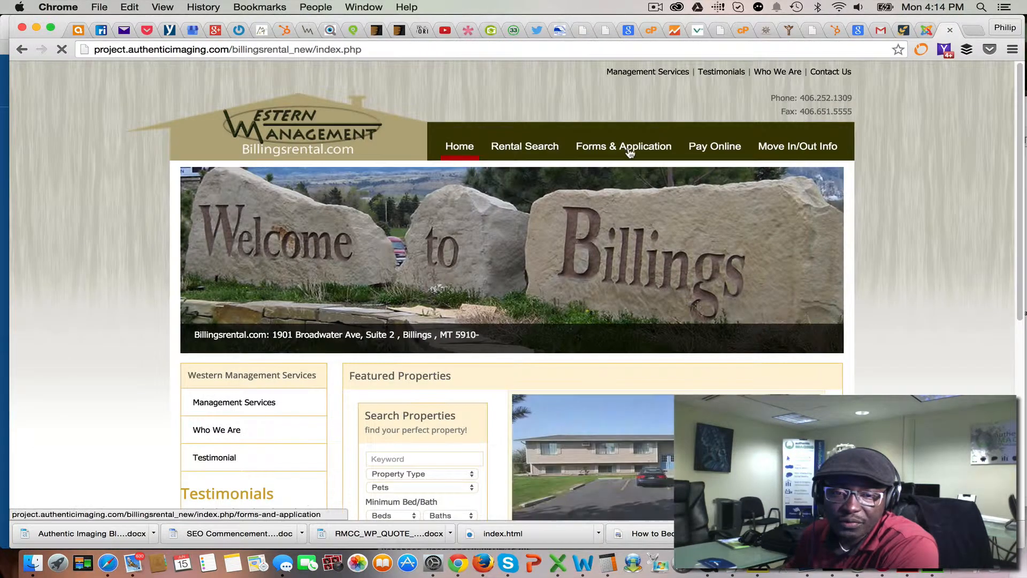
{"action": "left_click", "coordinate": [622, 145]}
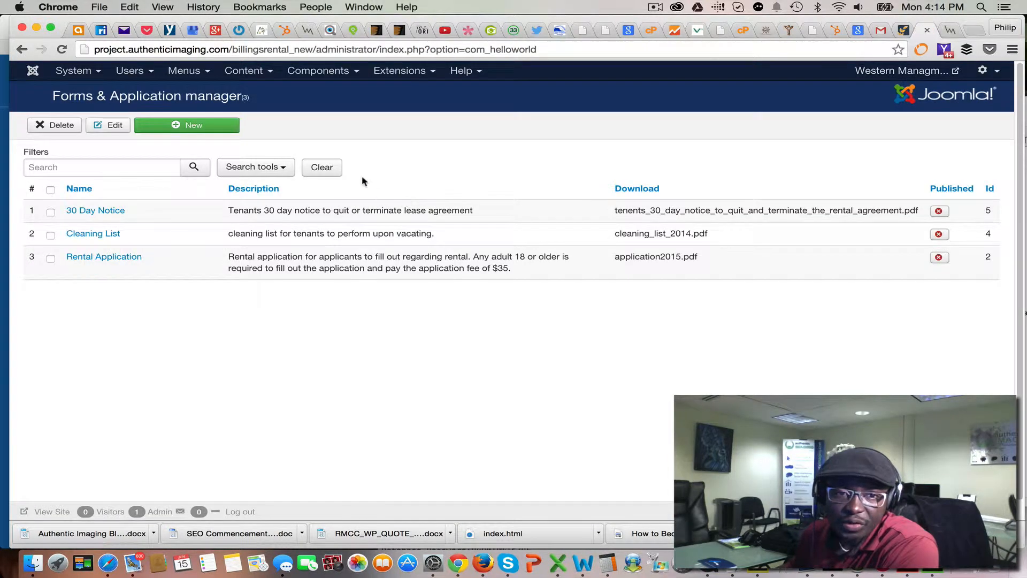
{"action": "left_click", "coordinate": [319, 70]}
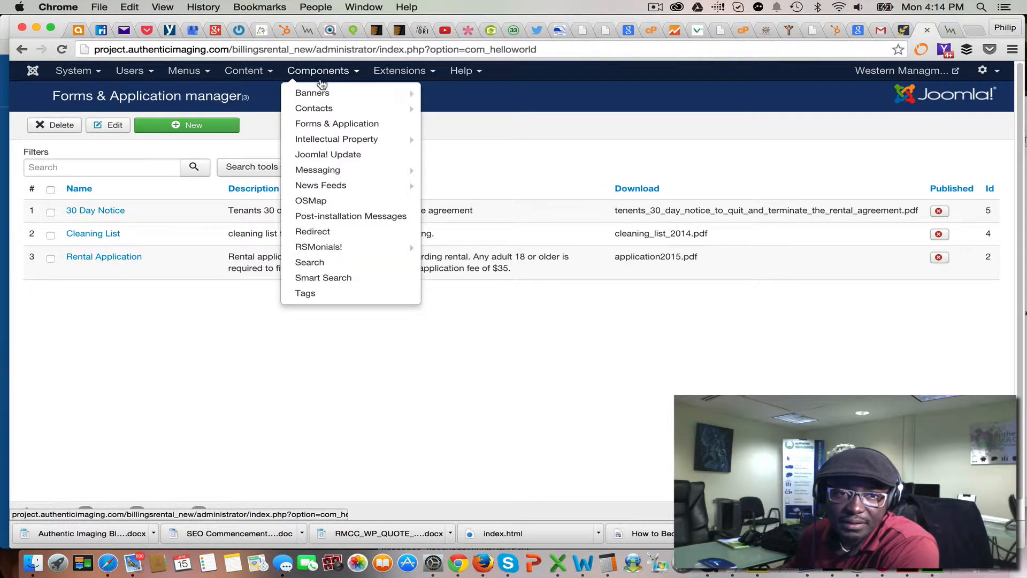
{"action": "left_click", "coordinate": [216, 242]}
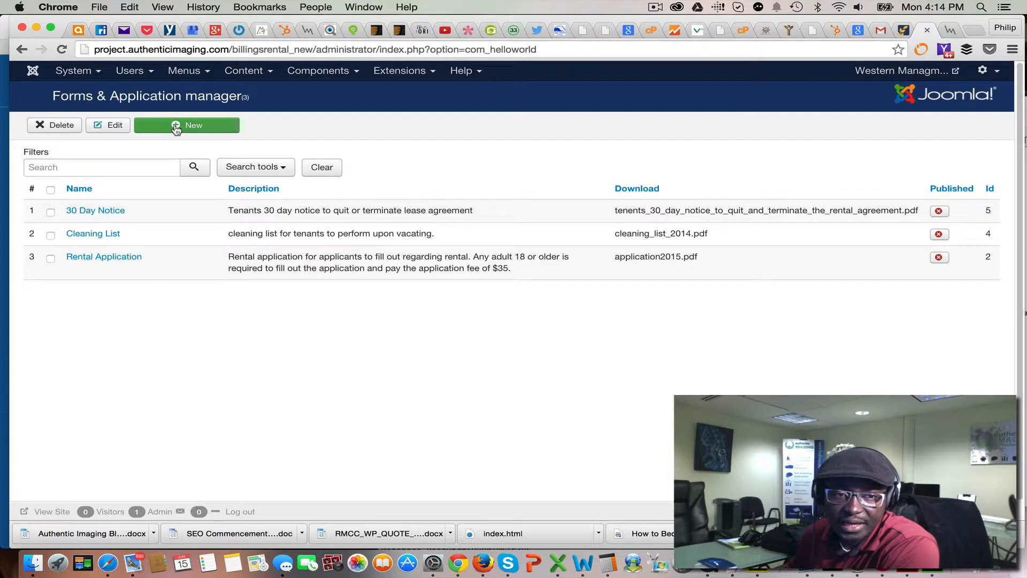
{"action": "mouse_move", "coordinate": [137, 216]}
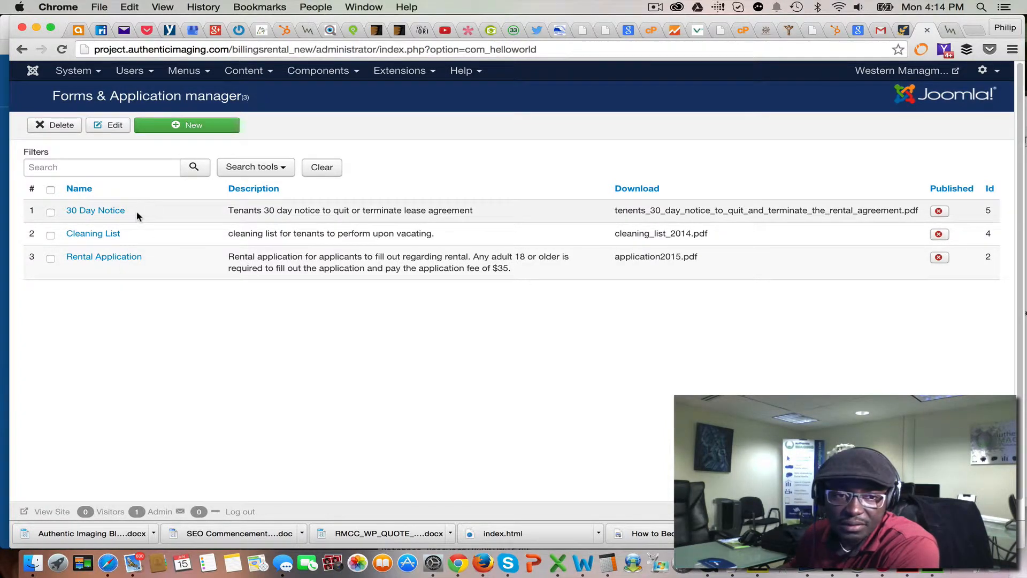
{"action": "left_click", "coordinate": [95, 211]}
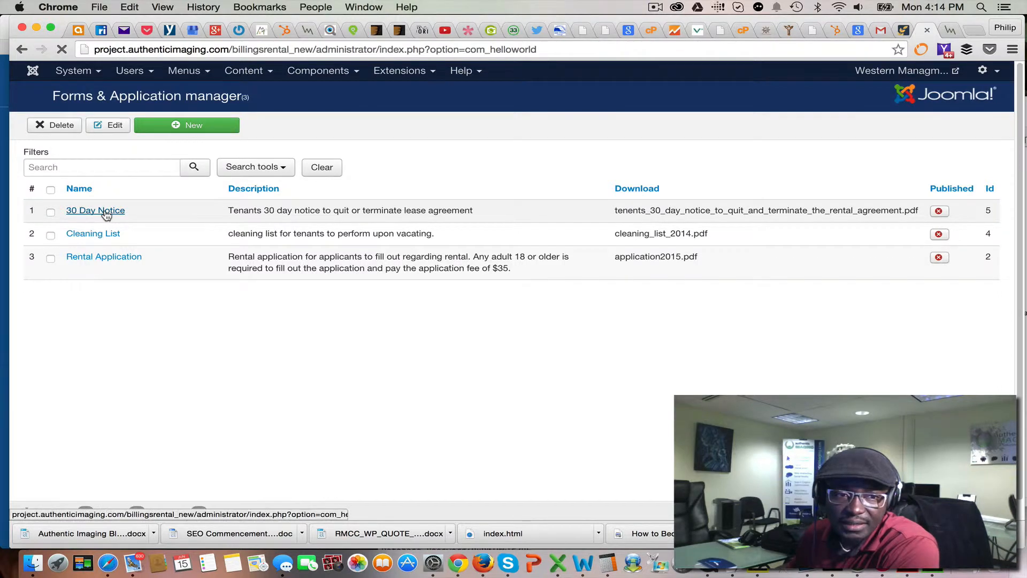
Edit the 30 Day Notice entry to review its title, description and PDF file name.
{"action": "left_click", "coordinate": [95, 211]}
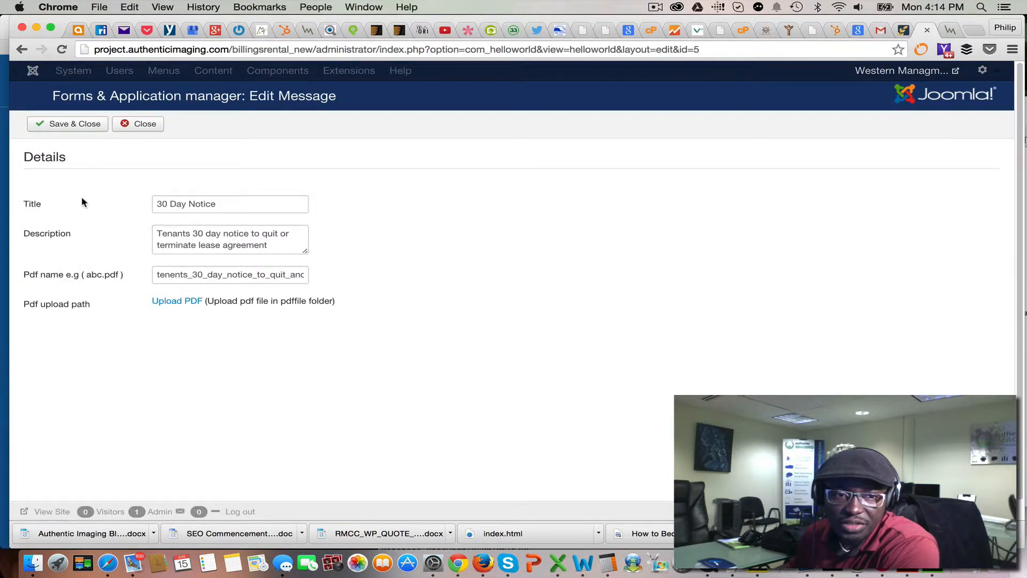
{"action": "mouse_move", "coordinate": [92, 155]}
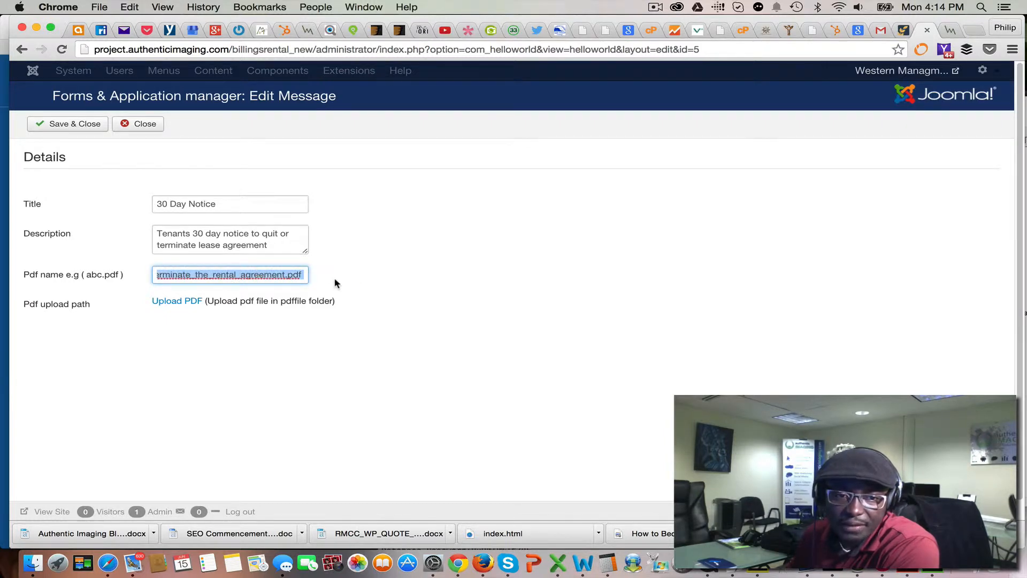
{"action": "mouse_move", "coordinate": [176, 301]}
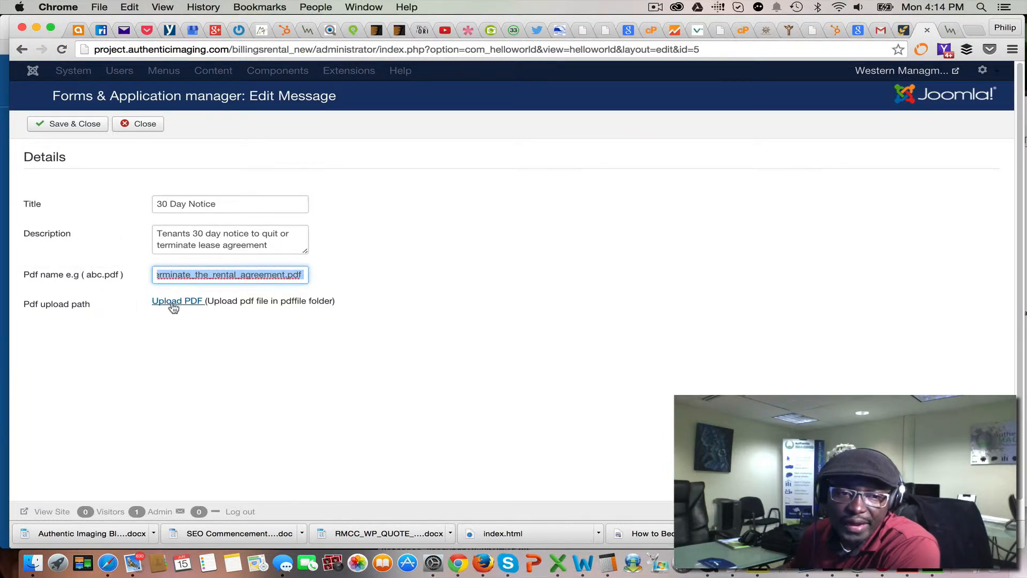
Show the Media Manager pdffile folder holding the application, cleaning list and 30-day notice PDFs.
{"action": "left_click", "coordinate": [177, 300]}
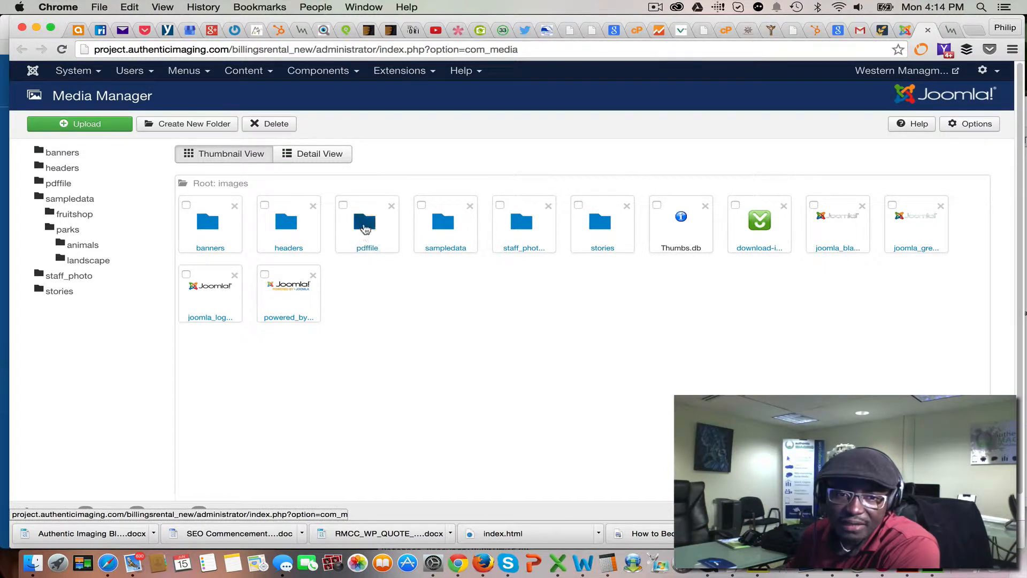
{"action": "double_click", "coordinate": [367, 222]}
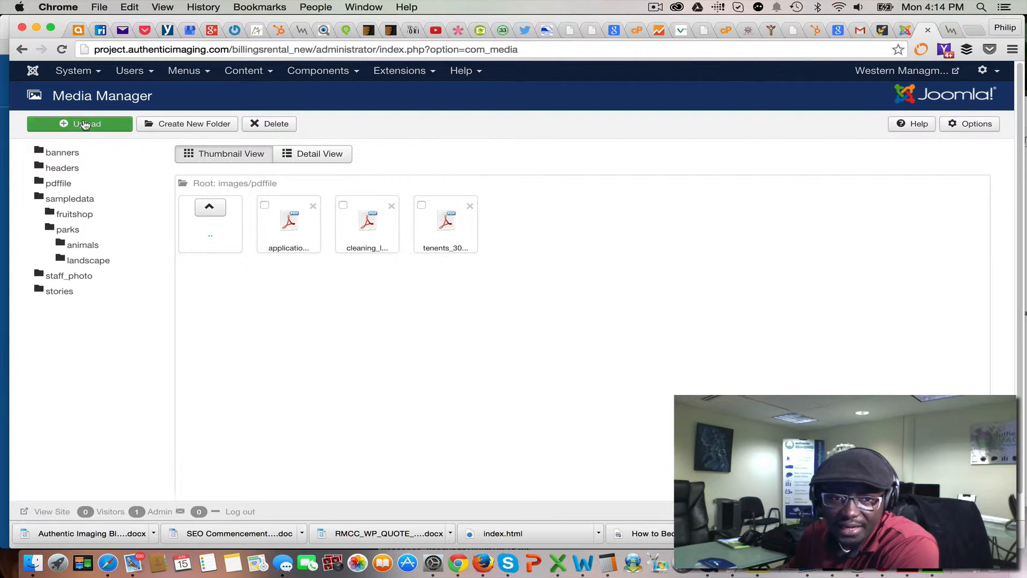
{"action": "mouse_move", "coordinate": [542, 256]}
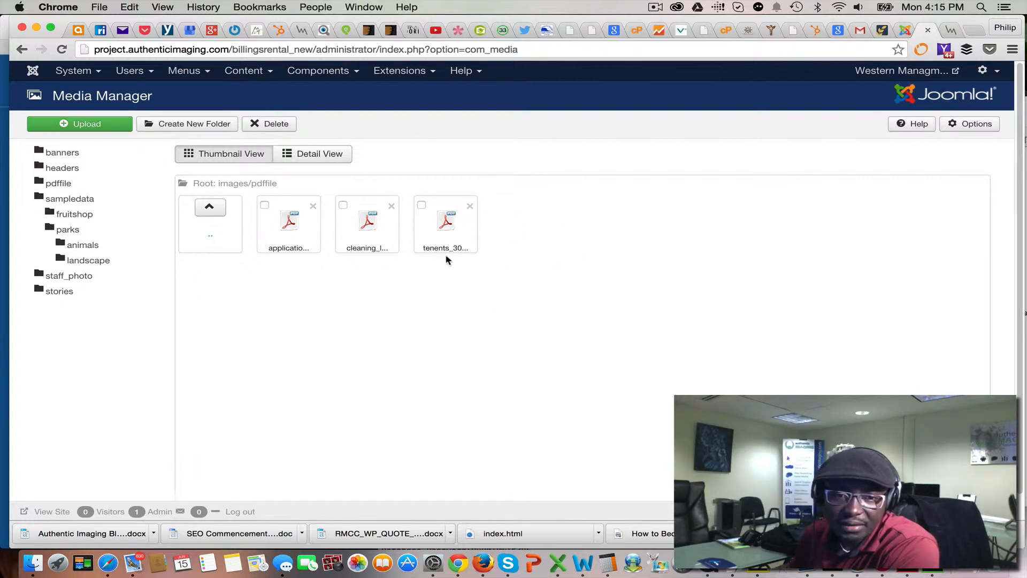
{"action": "mouse_move", "coordinate": [427, 278]}
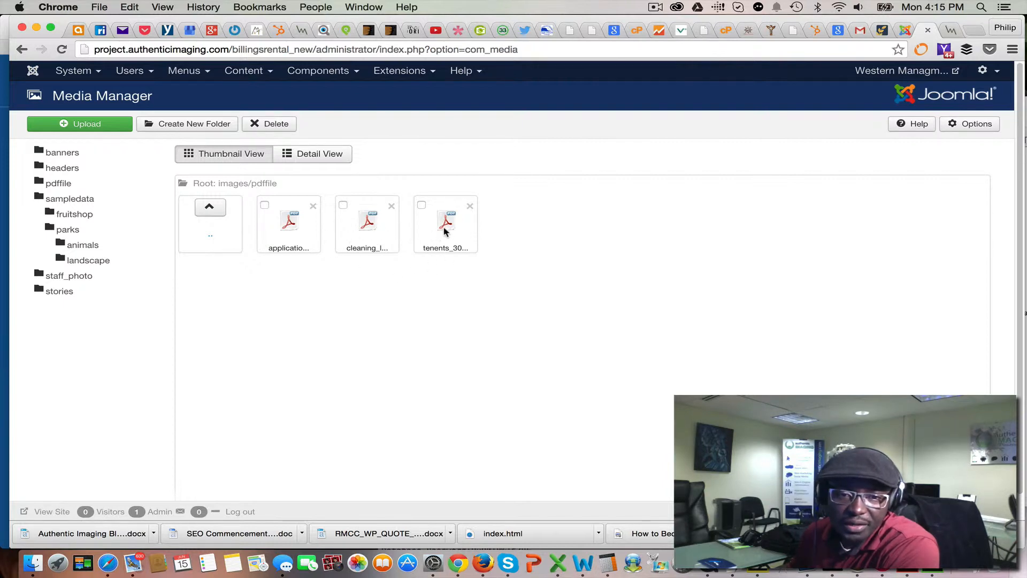
{"action": "mouse_move", "coordinate": [445, 225]}
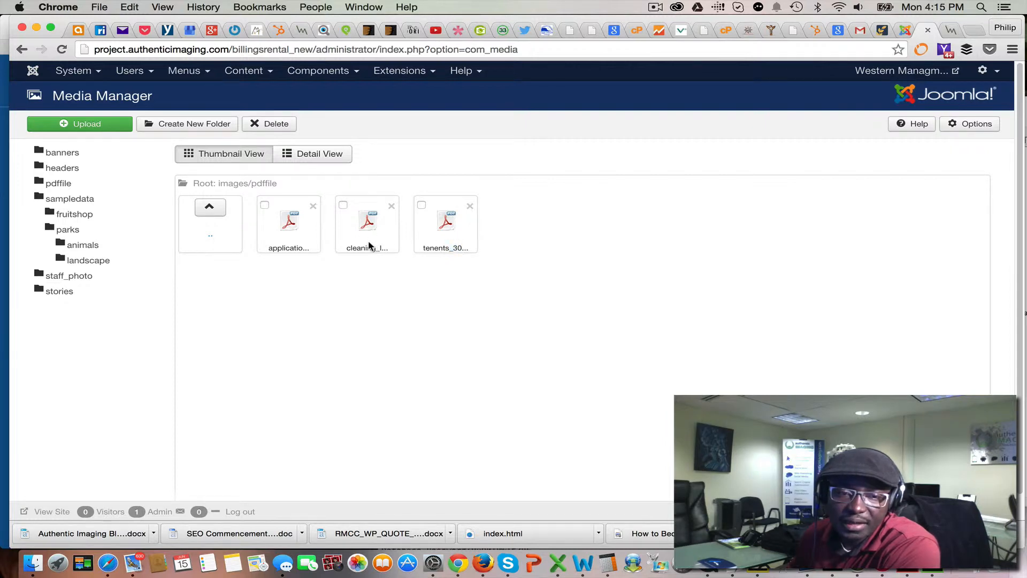
{"action": "mouse_move", "coordinate": [369, 232]}
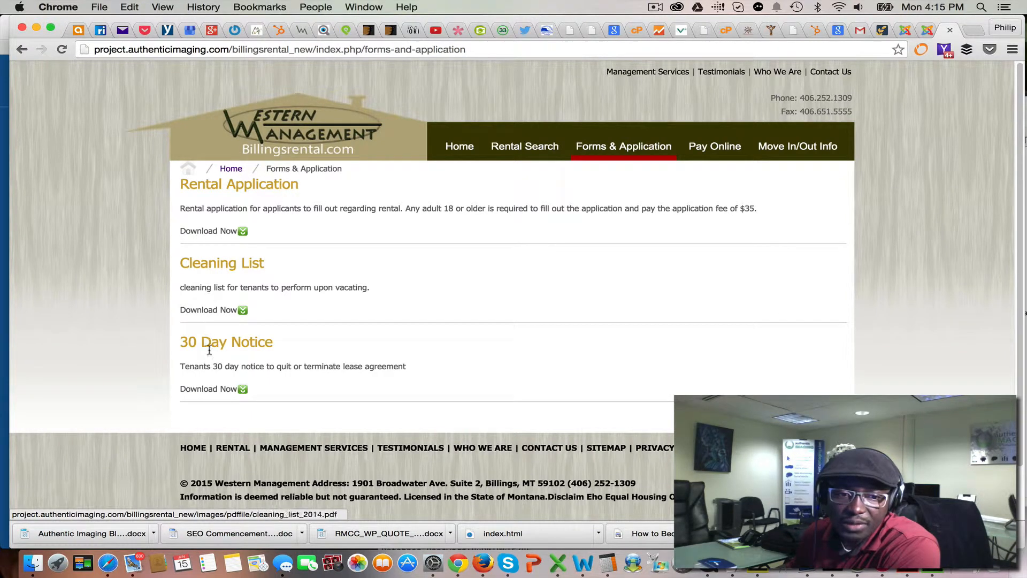
Download the 30 Day Notice PDF via its Download Now link on the live site.
{"action": "left_click", "coordinate": [208, 388]}
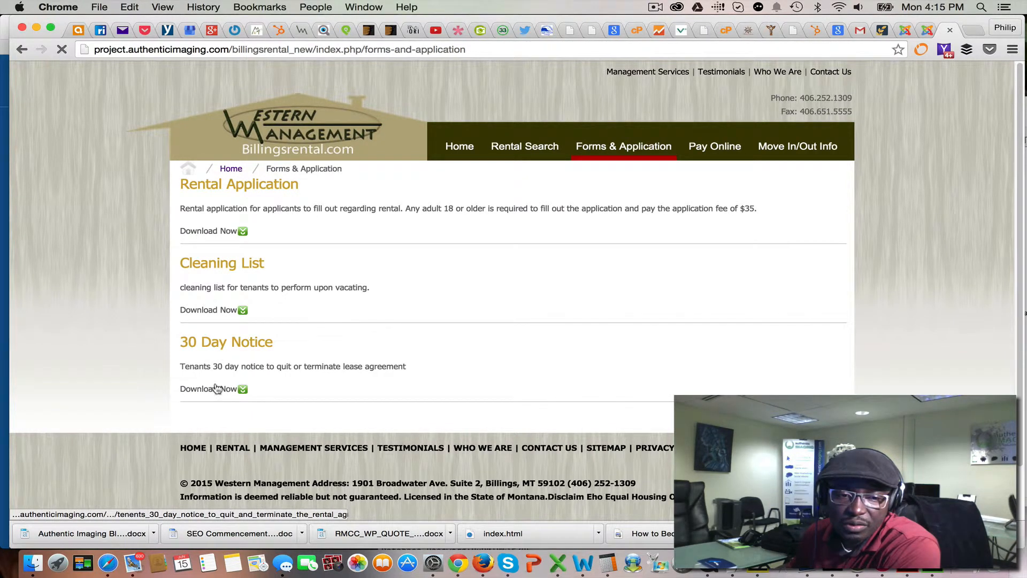
{"action": "left_click", "coordinate": [208, 389]}
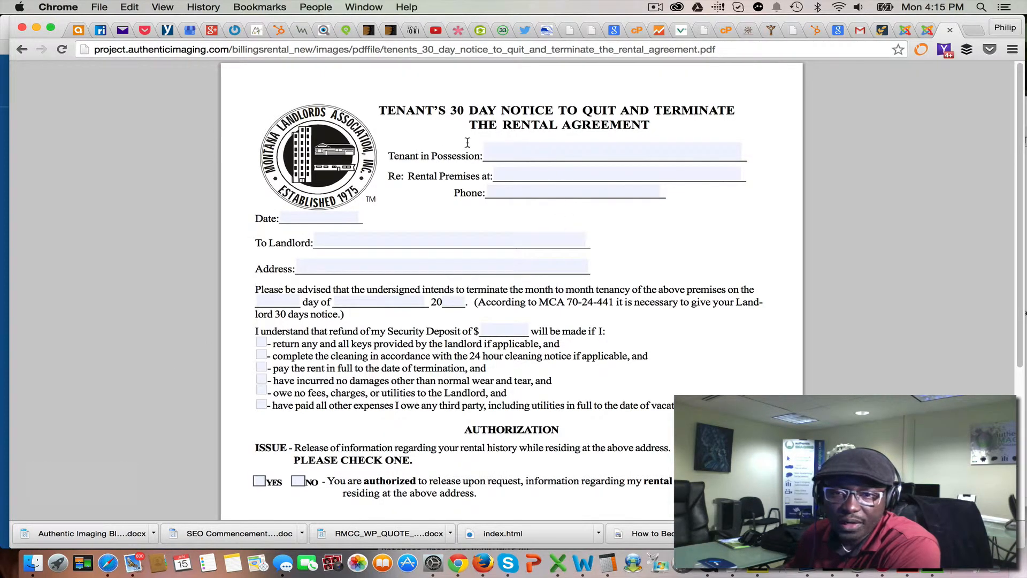
{"action": "mouse_move", "coordinate": [871, 144]}
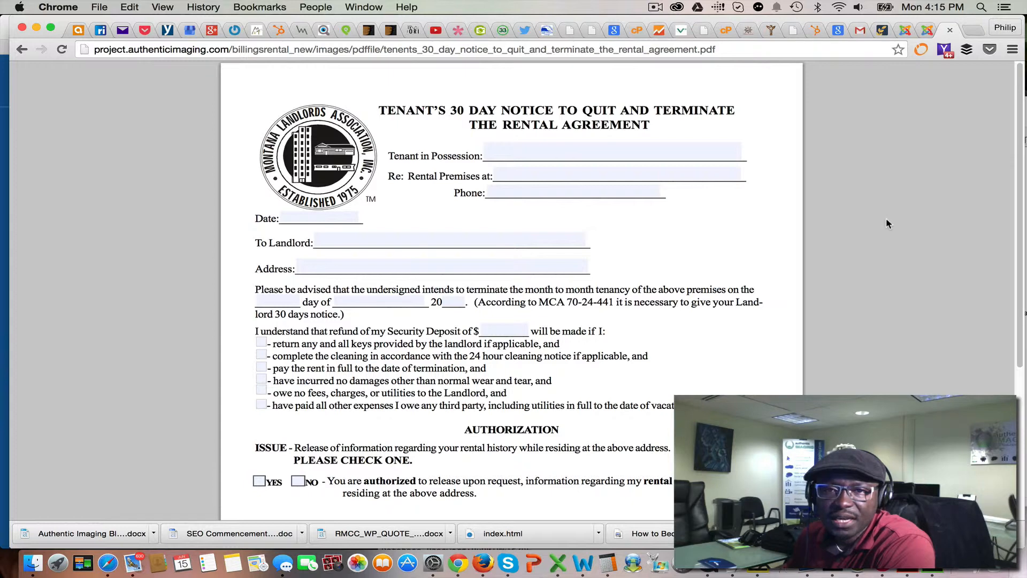
{"action": "mouse_move", "coordinate": [867, 180]}
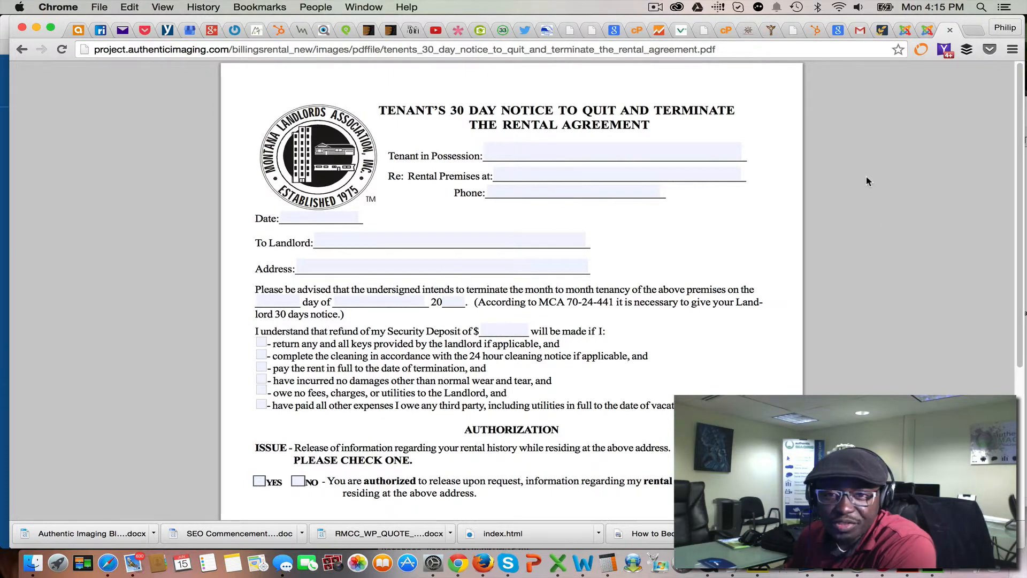
{"action": "mouse_move", "coordinate": [799, 130]}
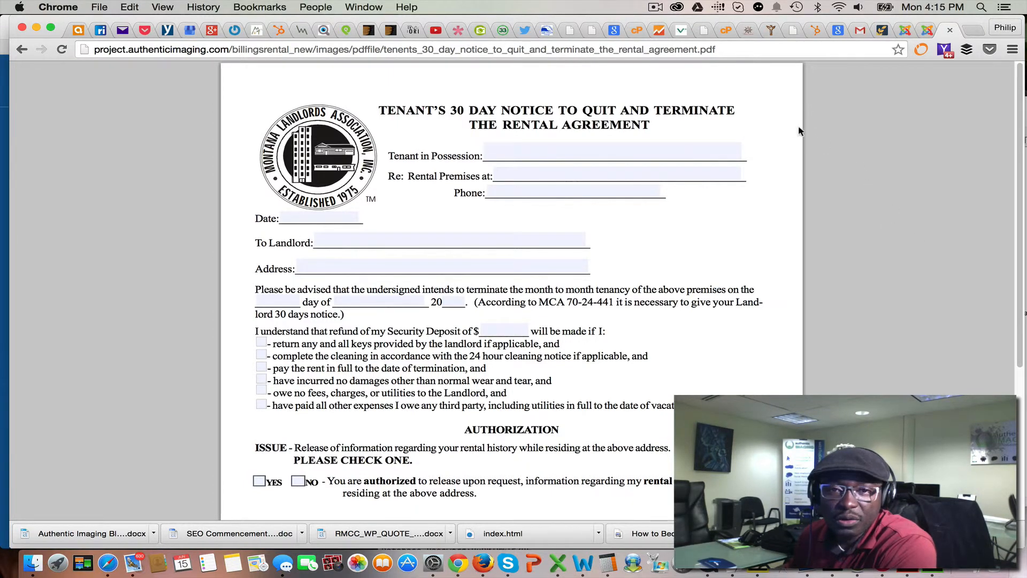